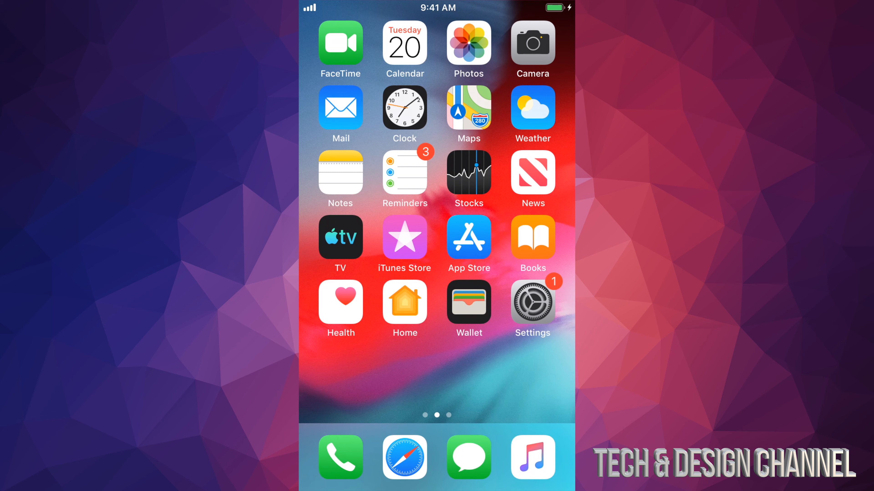
# Step: Open Settings from the Home Screen and go into the General section
pyautogui.click(531, 301)
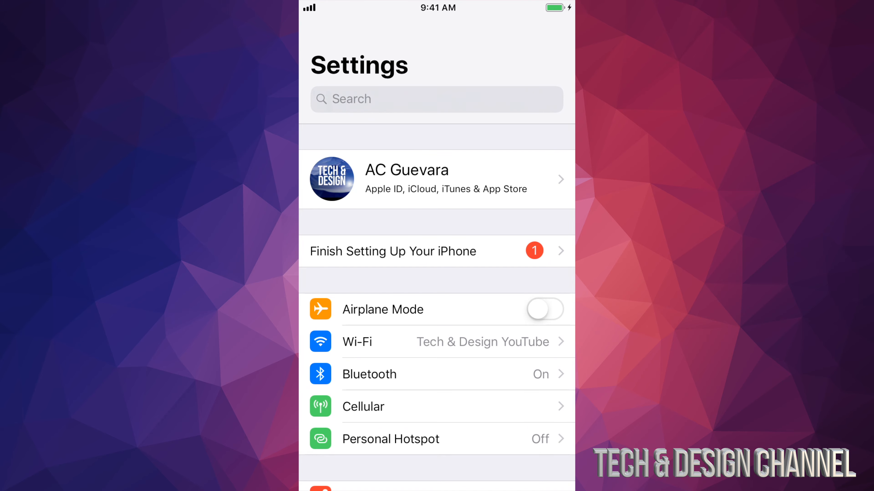
pyautogui.scroll(-3)
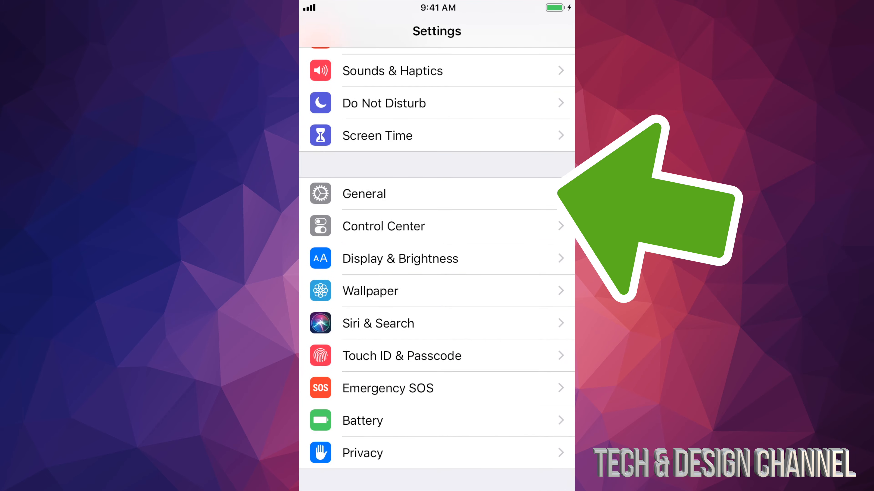
pyautogui.click(364, 194)
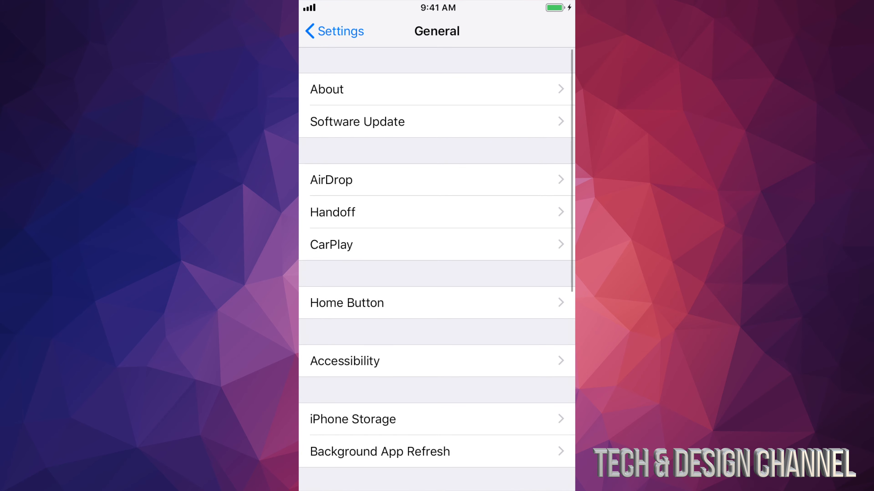
# Step: Scroll down the General page to reach the Reset entry
pyautogui.scroll(-3)
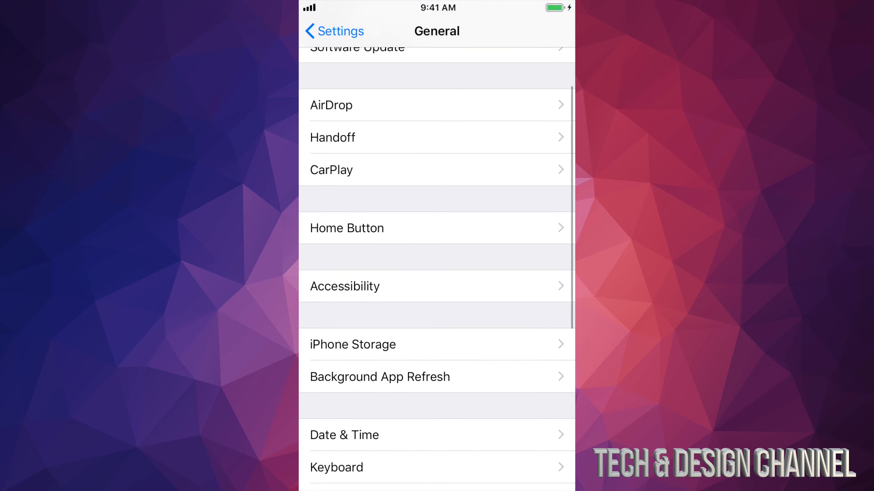
pyautogui.scroll(-3)
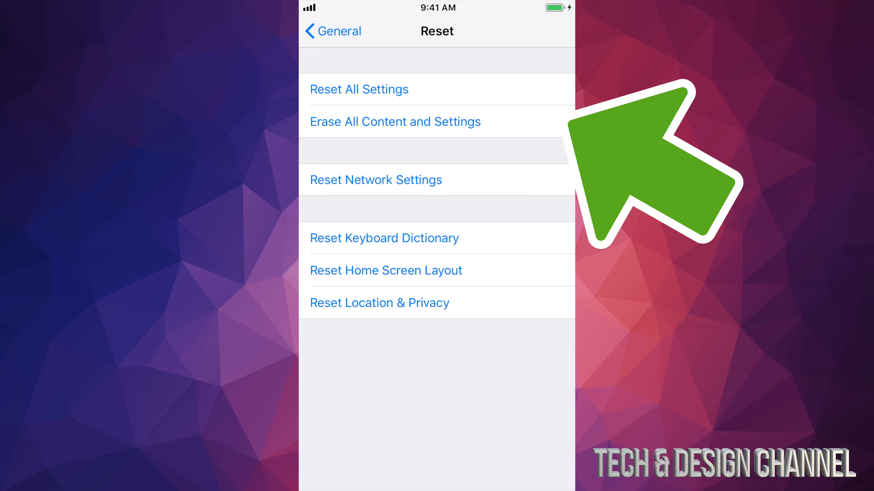
# Step: Choose Erase All Content and Settings and erase now without waiting for iCloud uploads
pyautogui.click(394, 121)
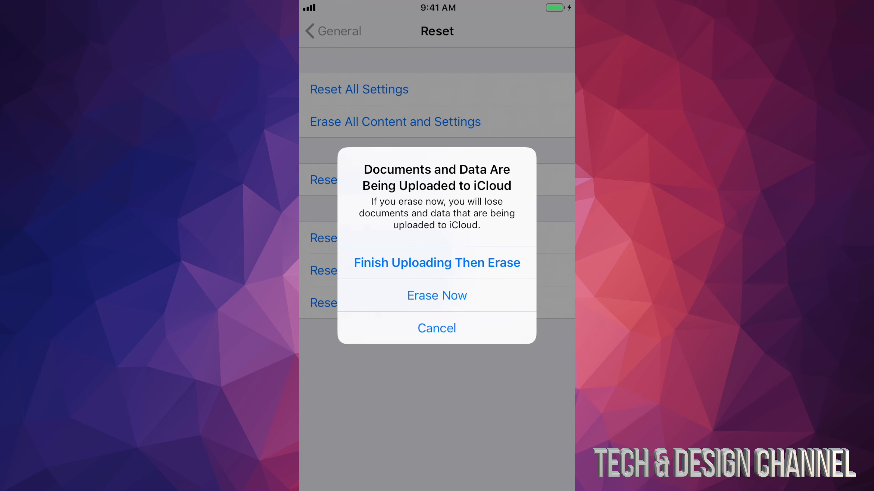
pyautogui.click(436, 295)
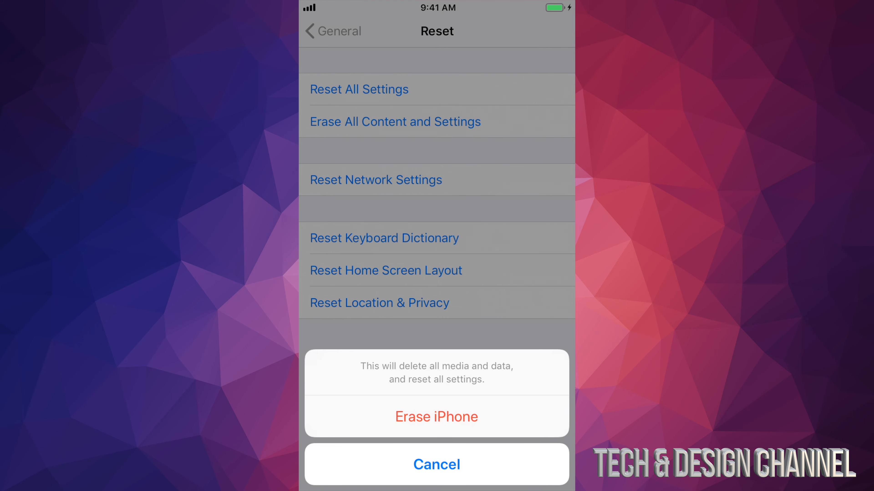
# Step: Confirm Erase iPhone on both deletion warnings to wipe all media, data and settings
pyautogui.click(436, 417)
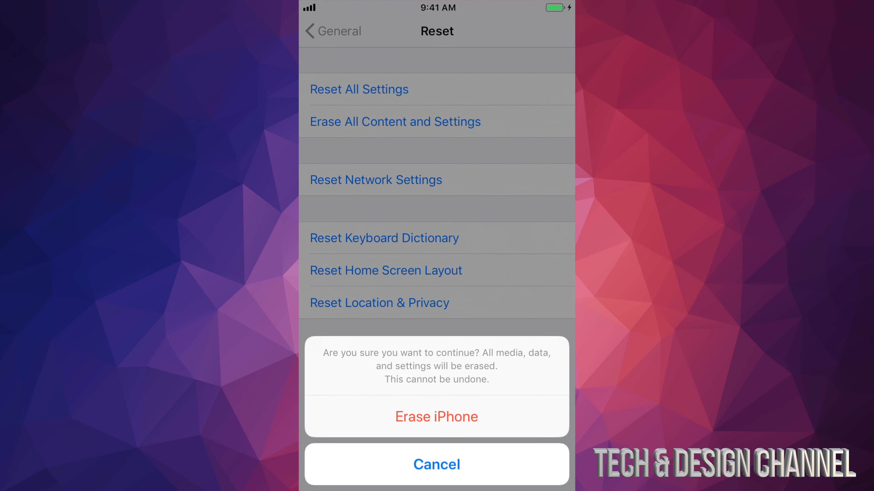
pyautogui.click(437, 464)
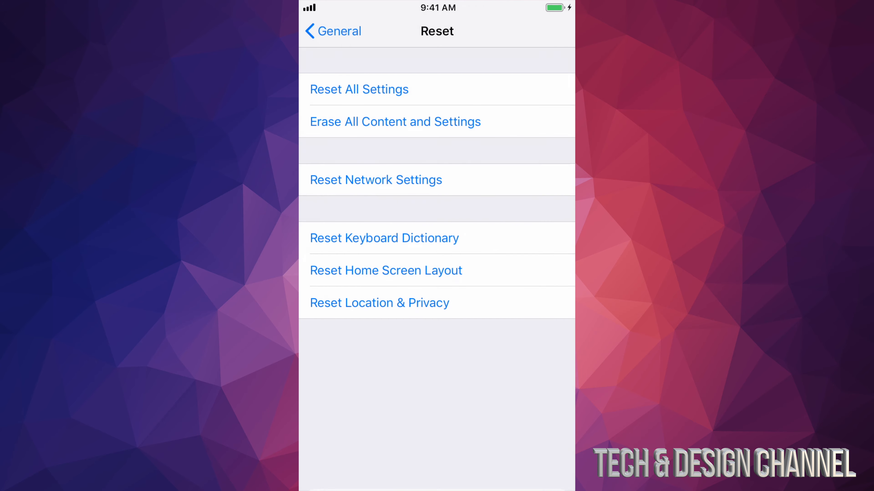